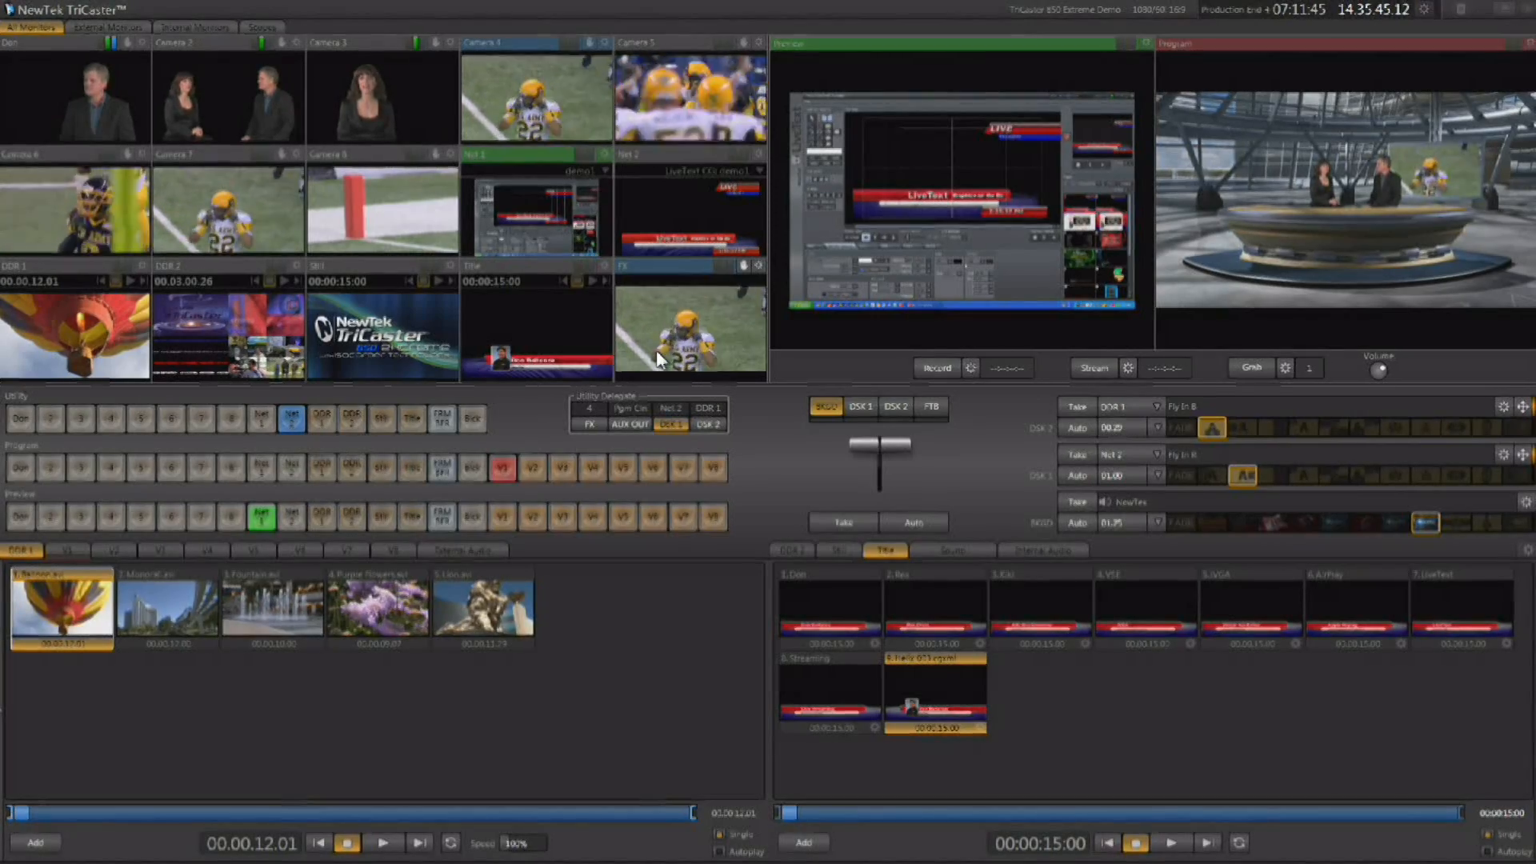
# Step: Bring up the External Audio mixer with its per-input channel strips
pyautogui.click(462, 550)
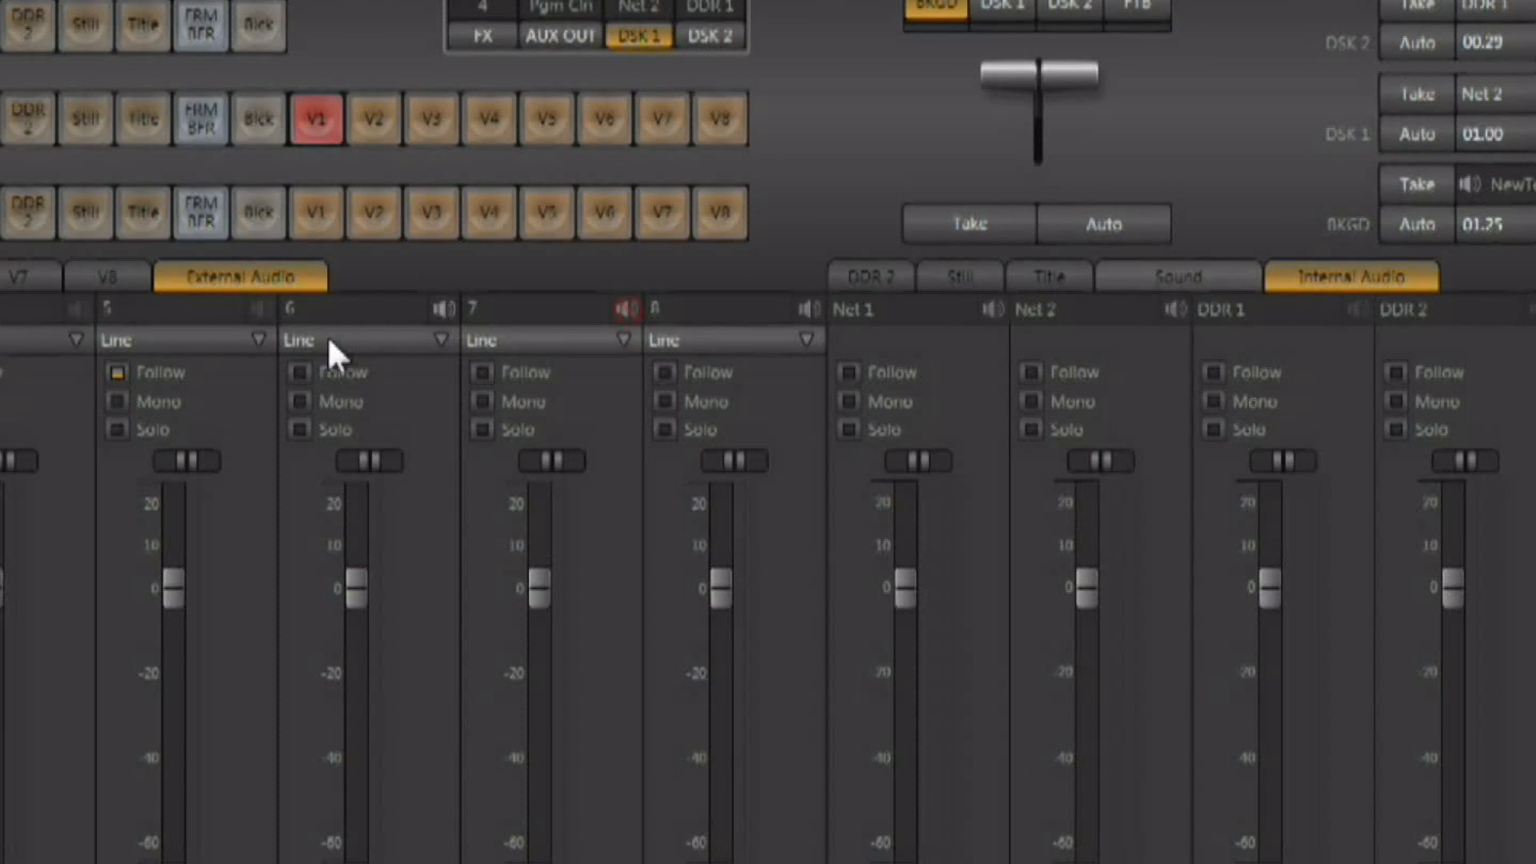
pyautogui.moveTo(509, 632)
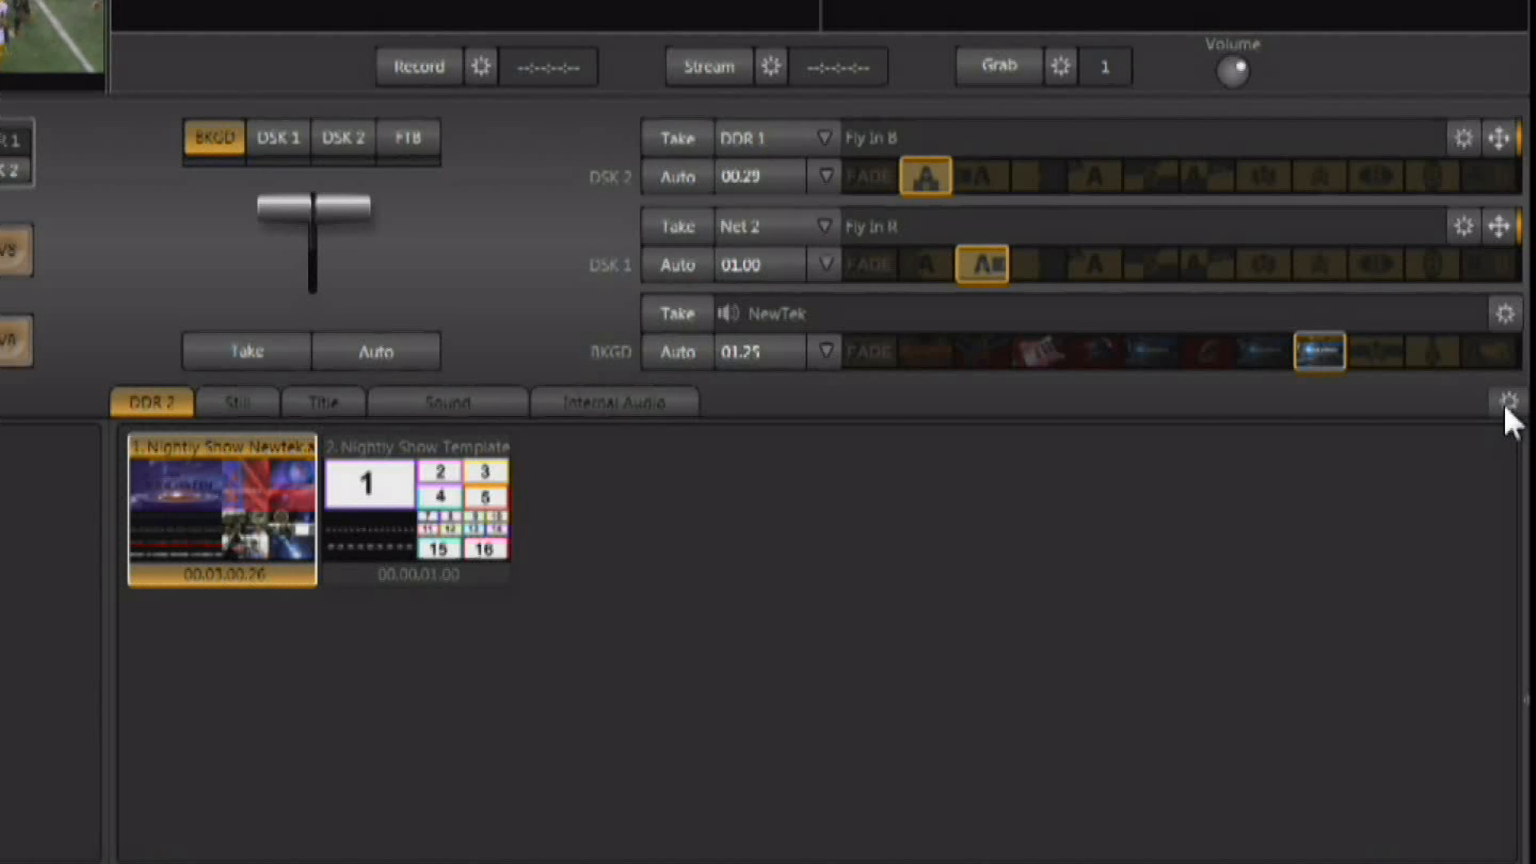
# Step: Enable Link Audio Mixer Tabs from the workspace tab options menu
pyautogui.click(1510, 402)
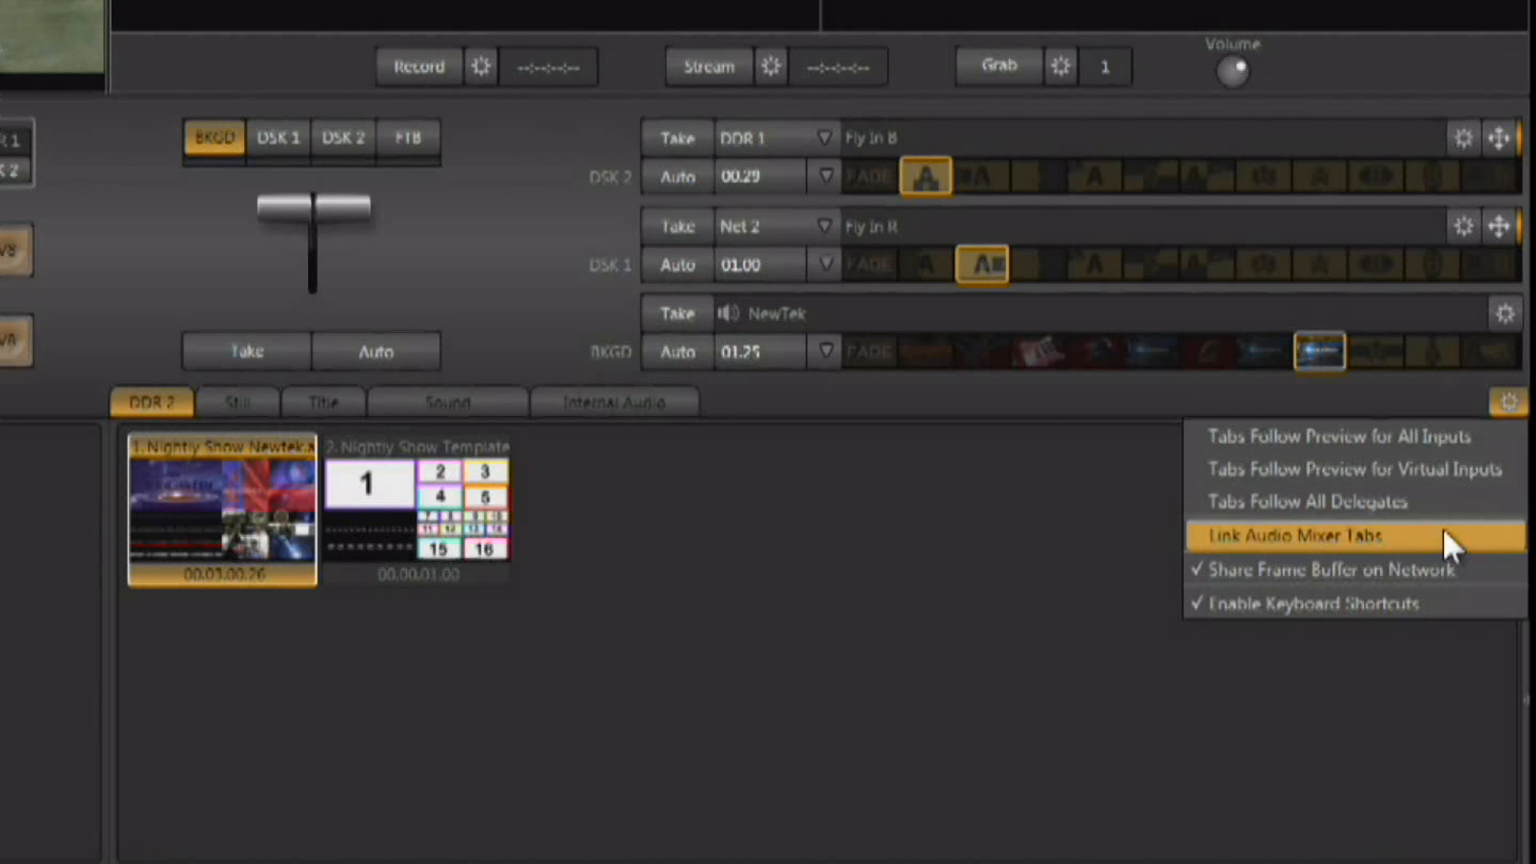
pyautogui.moveTo(1445, 630)
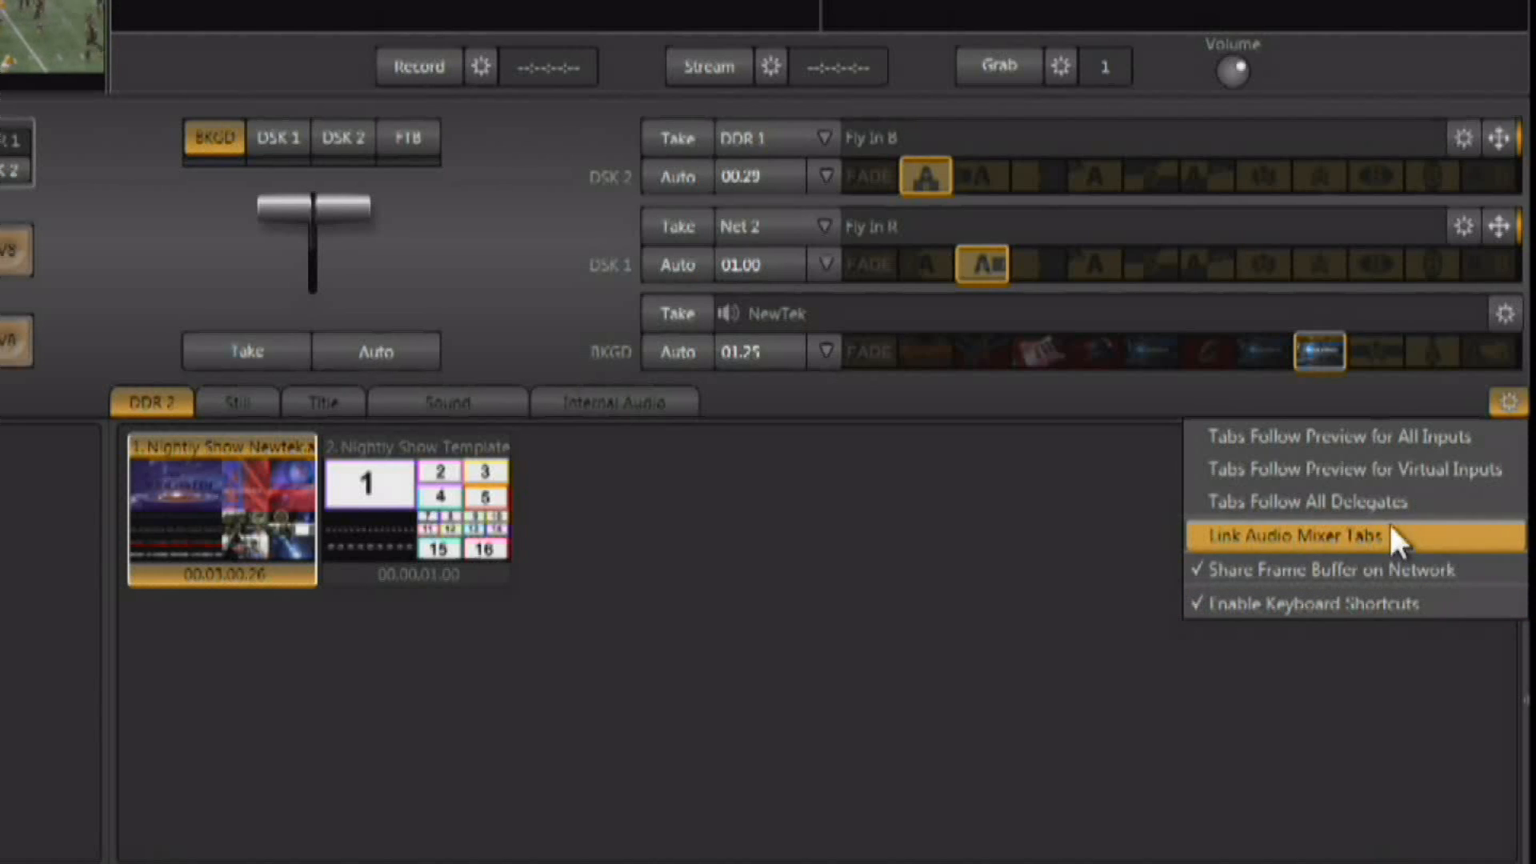
pyautogui.moveTo(1406, 607)
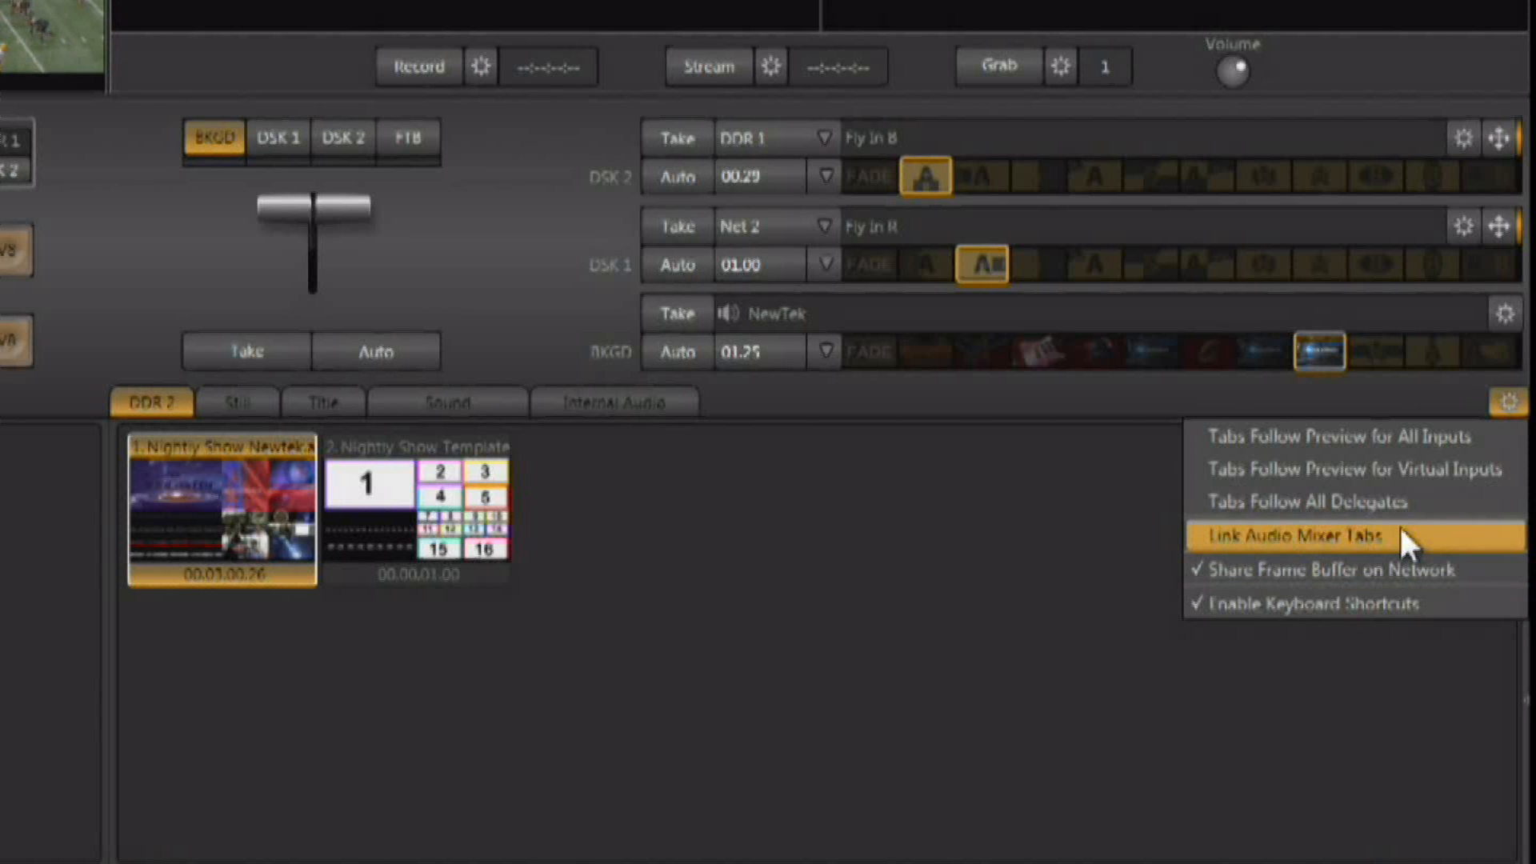
pyautogui.click(1293, 536)
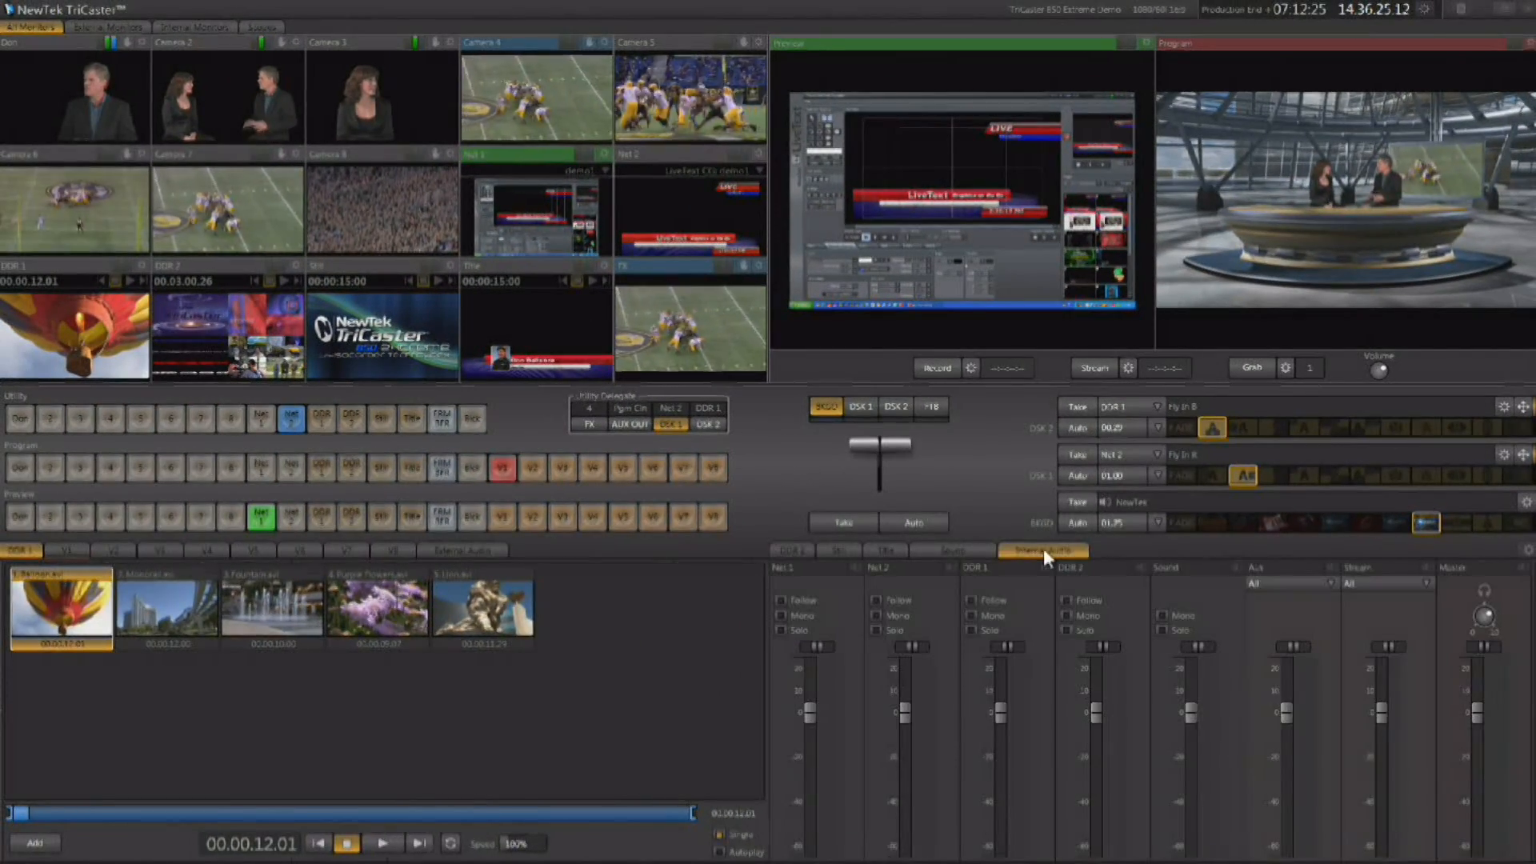
# Step: Show both linked audio mixers, then return the right-hand bin to the DDR 2 clips
pyautogui.click(463, 549)
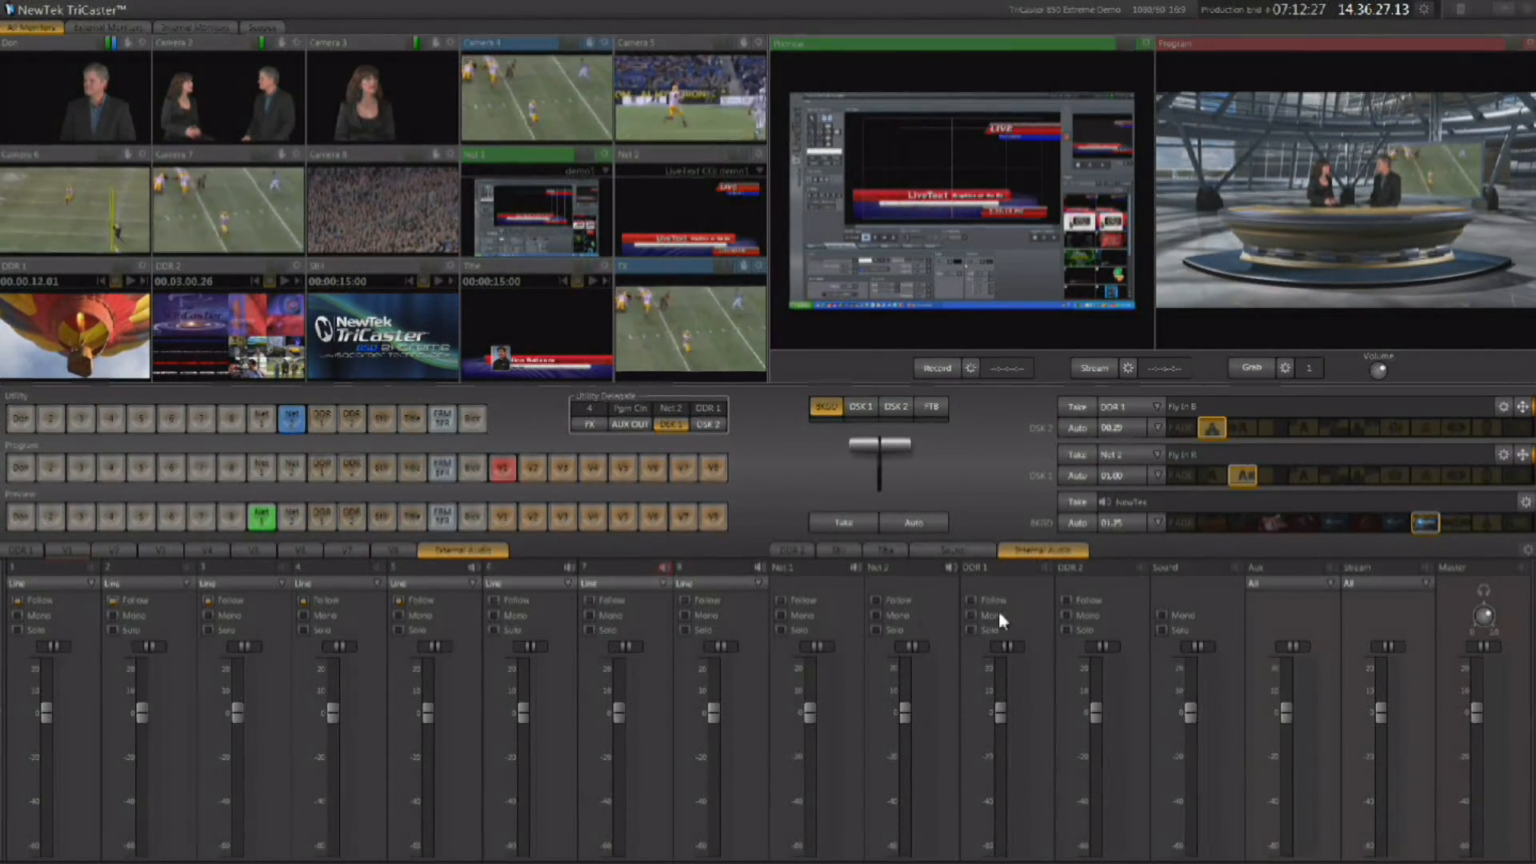
pyautogui.click(790, 549)
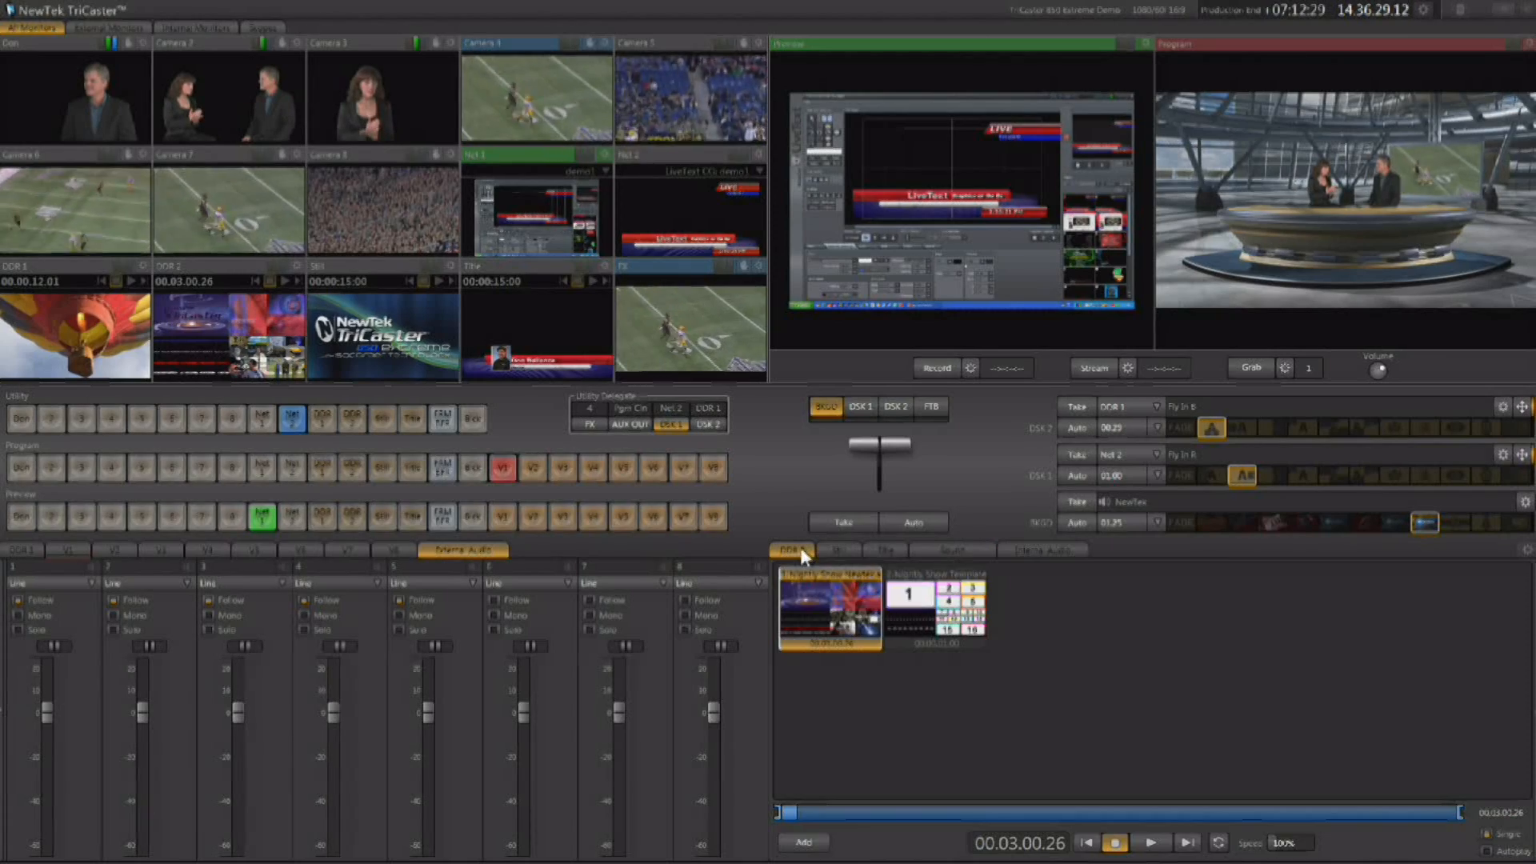
pyautogui.click(22, 550)
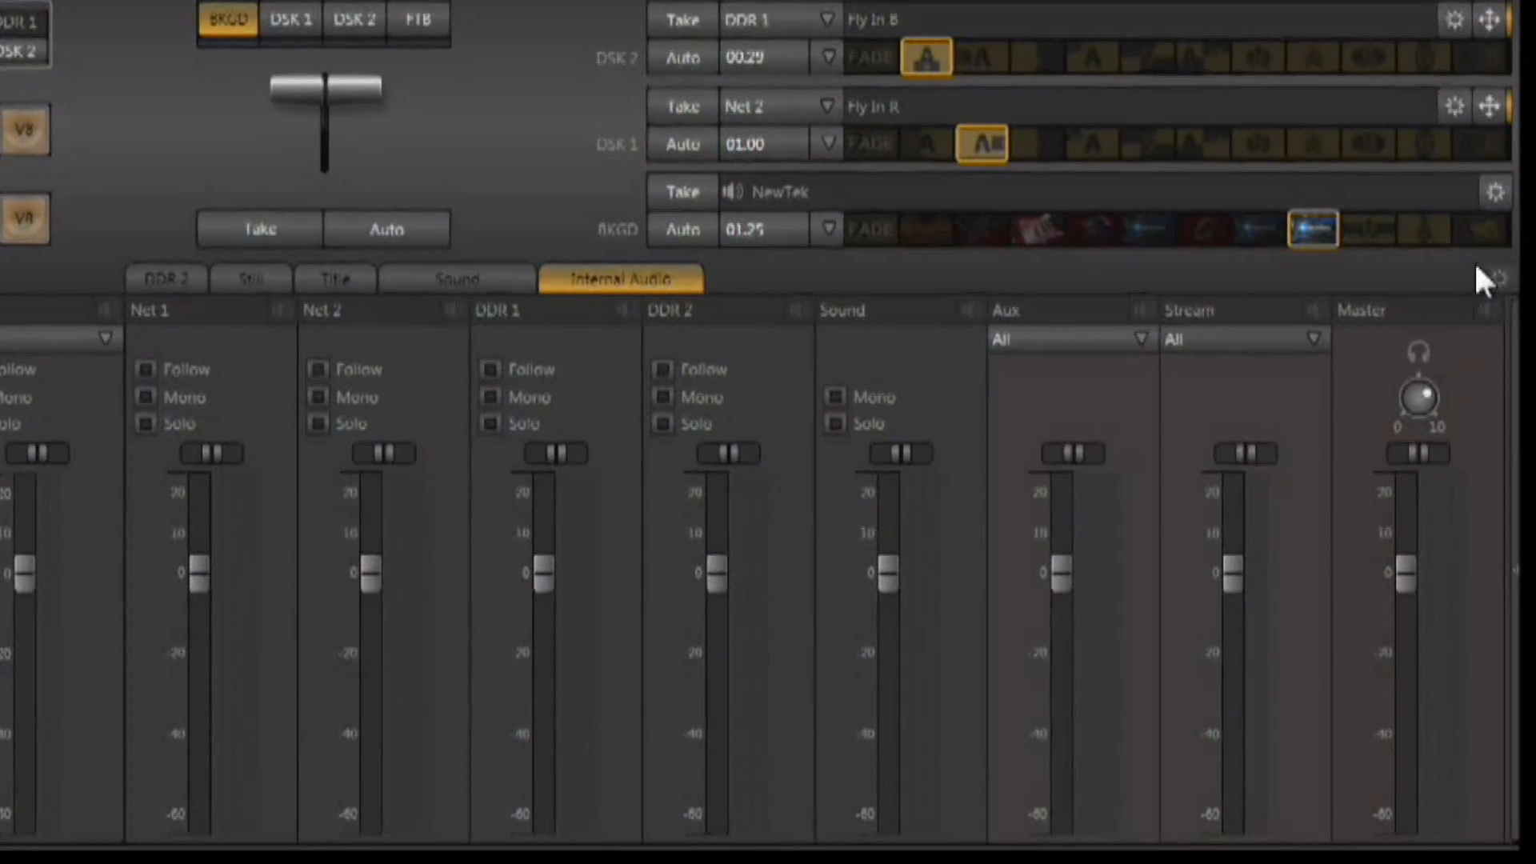
pyautogui.click(1497, 278)
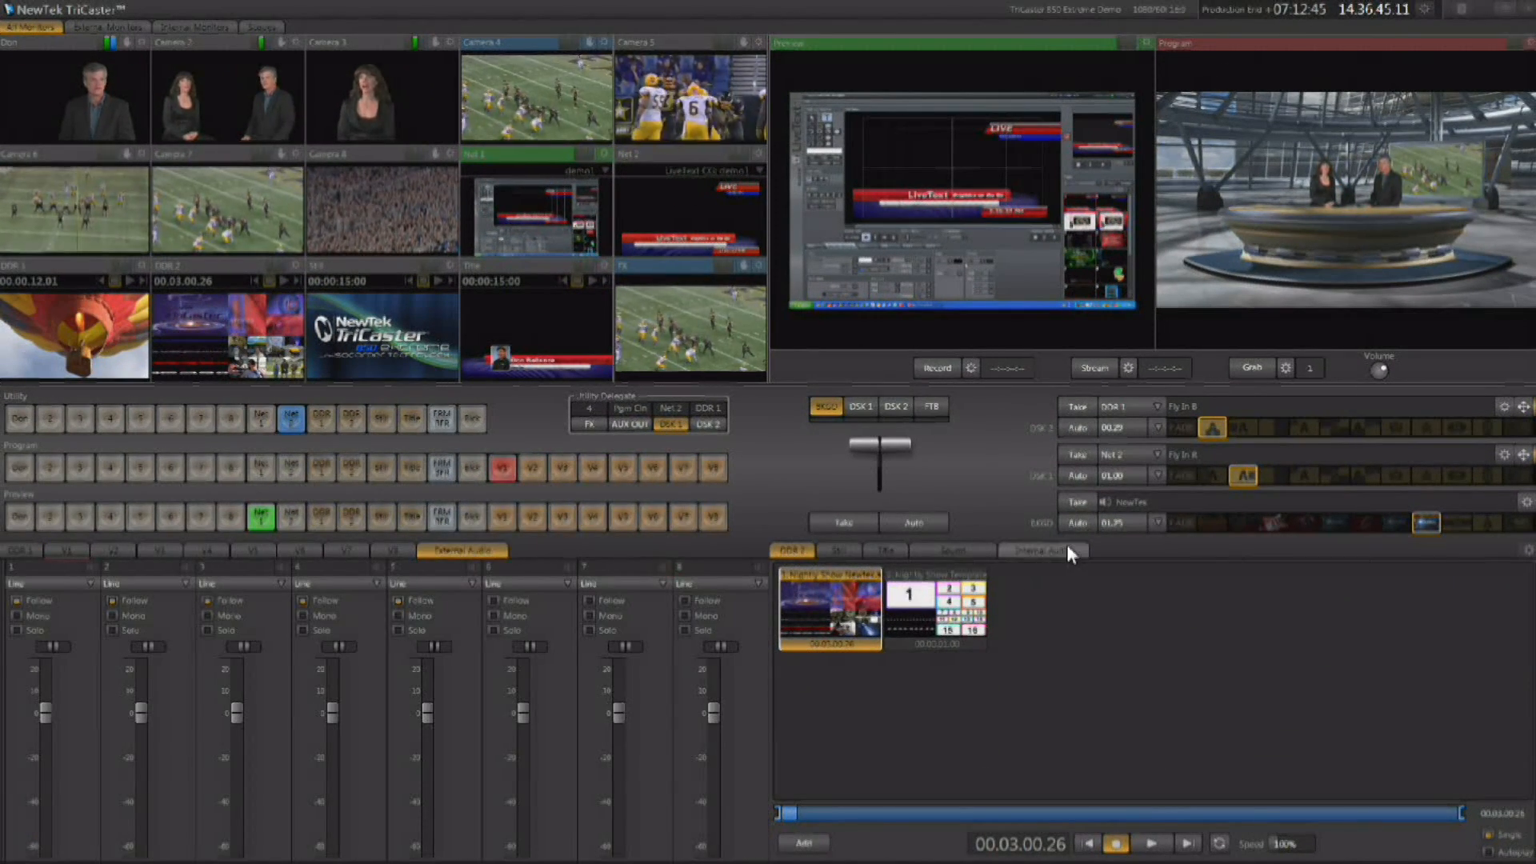
pyautogui.click(1043, 550)
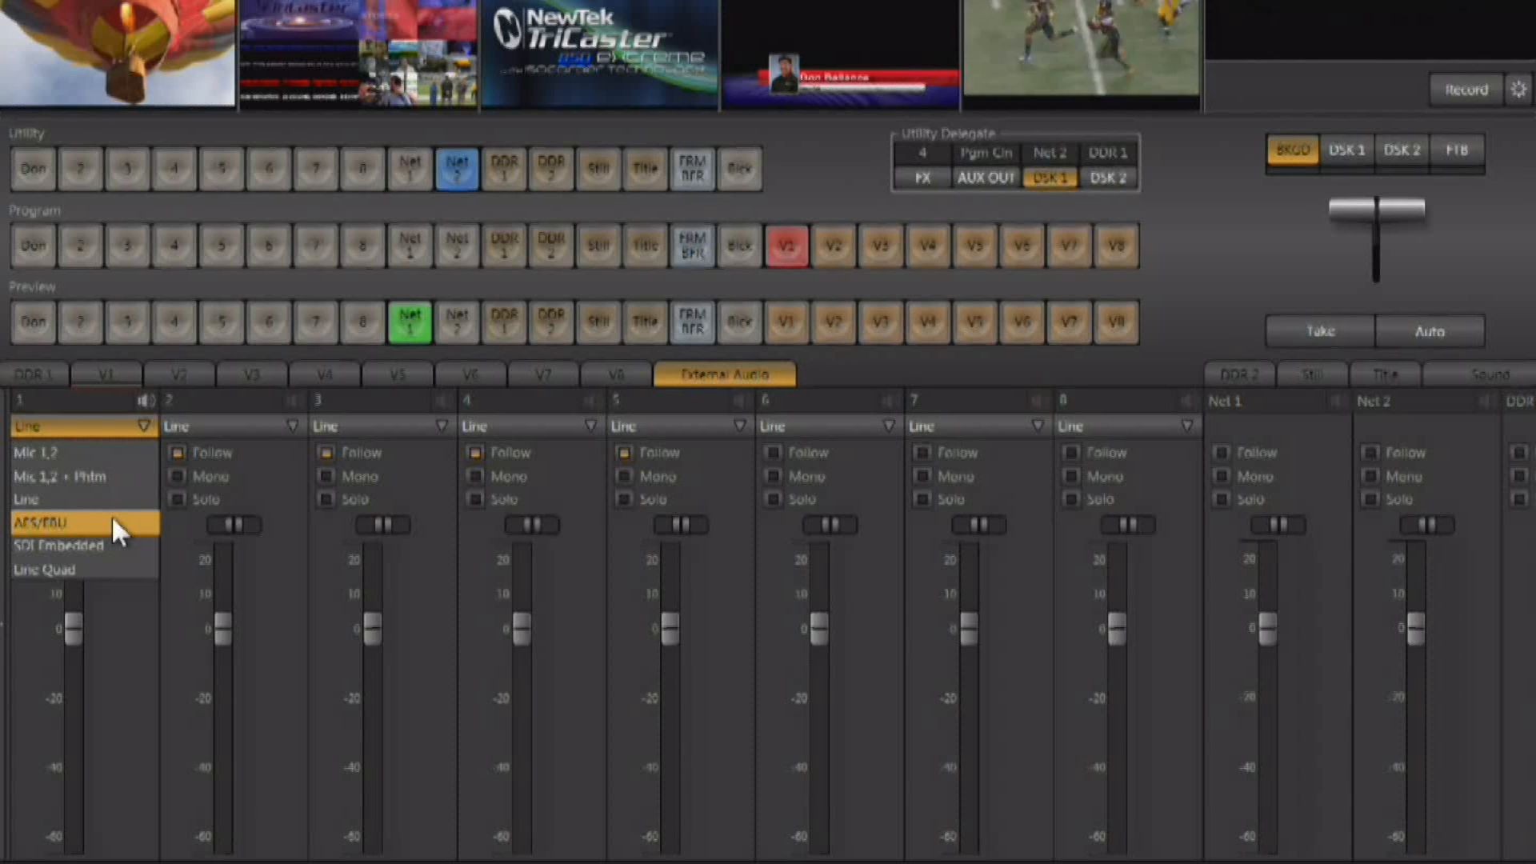
pyautogui.moveTo(93, 487)
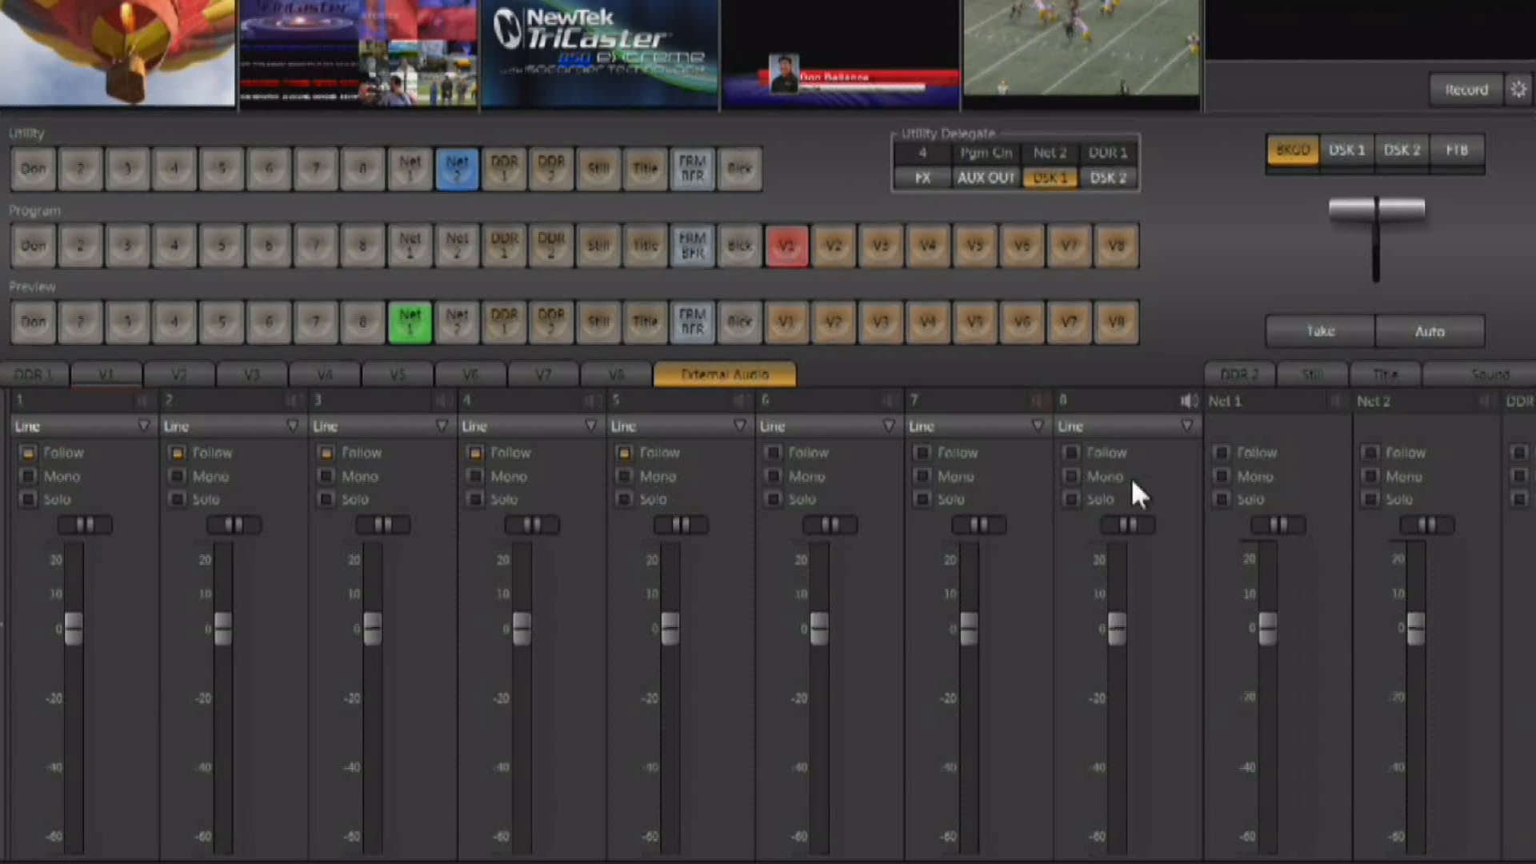
pyautogui.moveTo(157, 646)
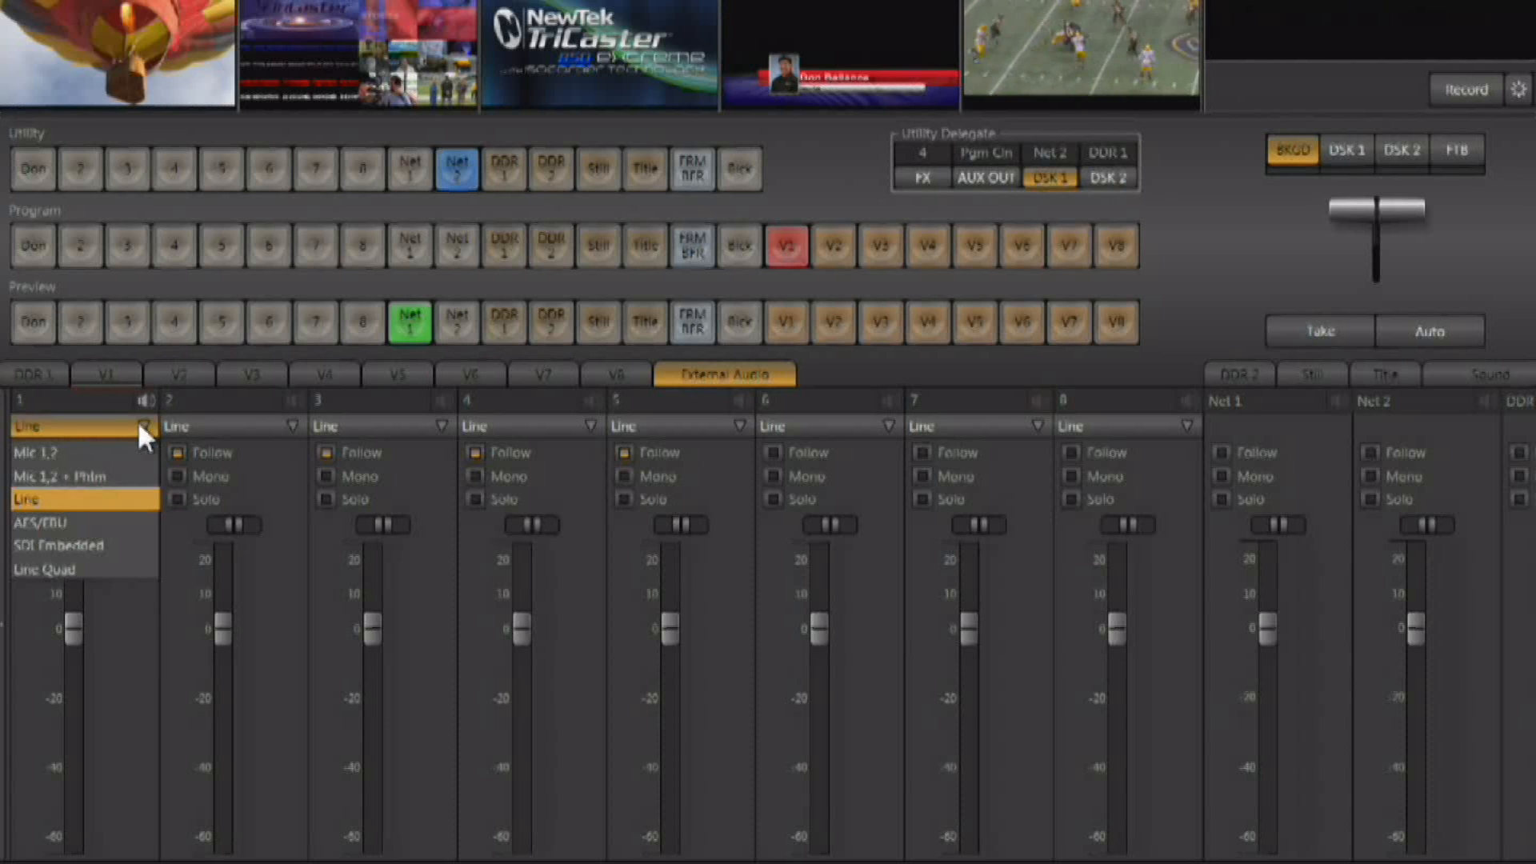
pyautogui.moveTo(82, 502)
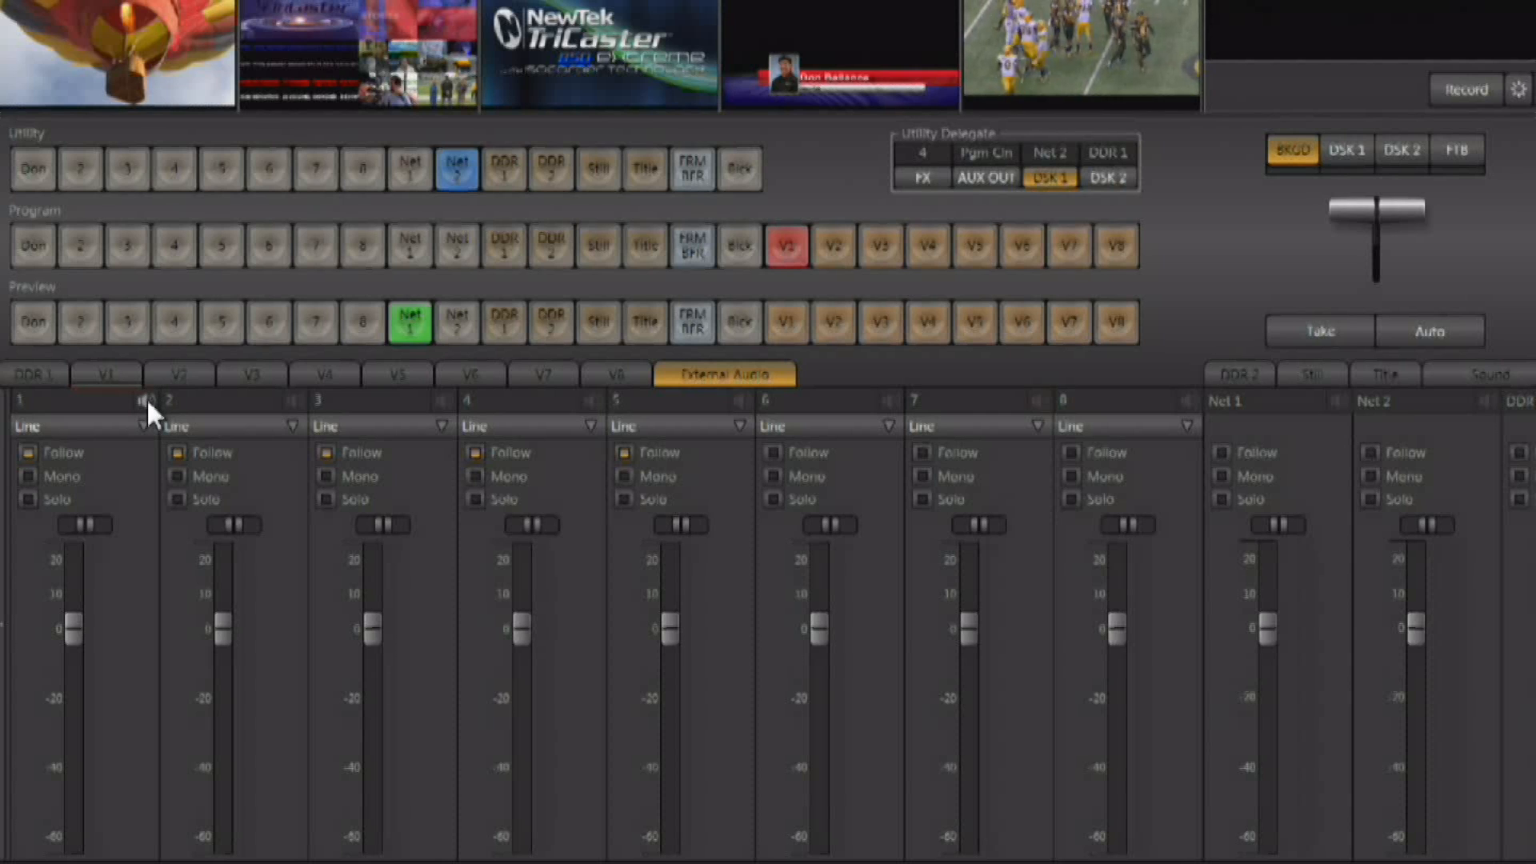
pyautogui.moveTo(149, 420)
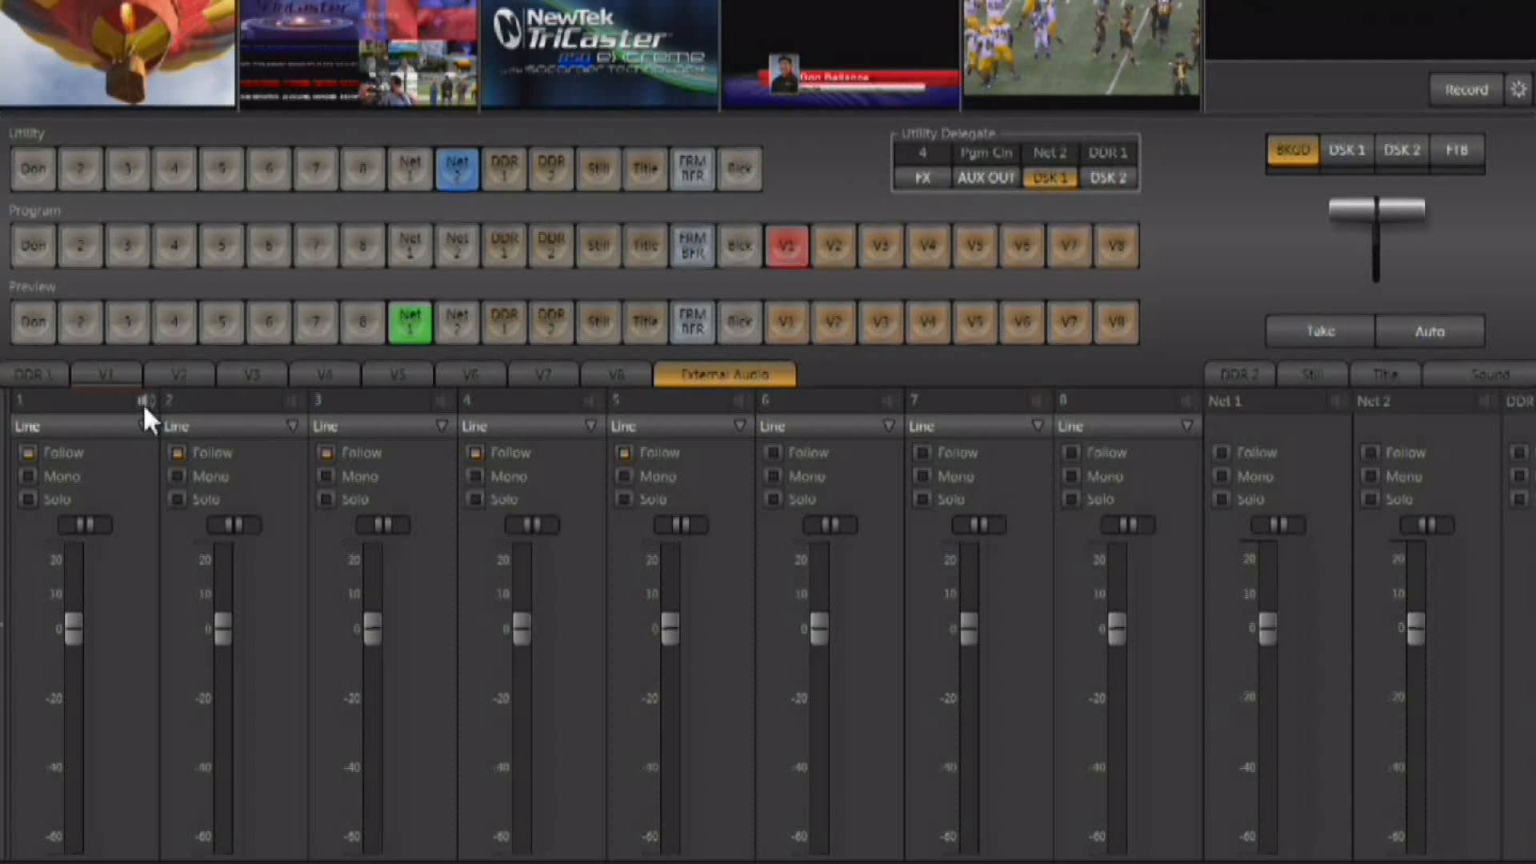
pyautogui.click(144, 401)
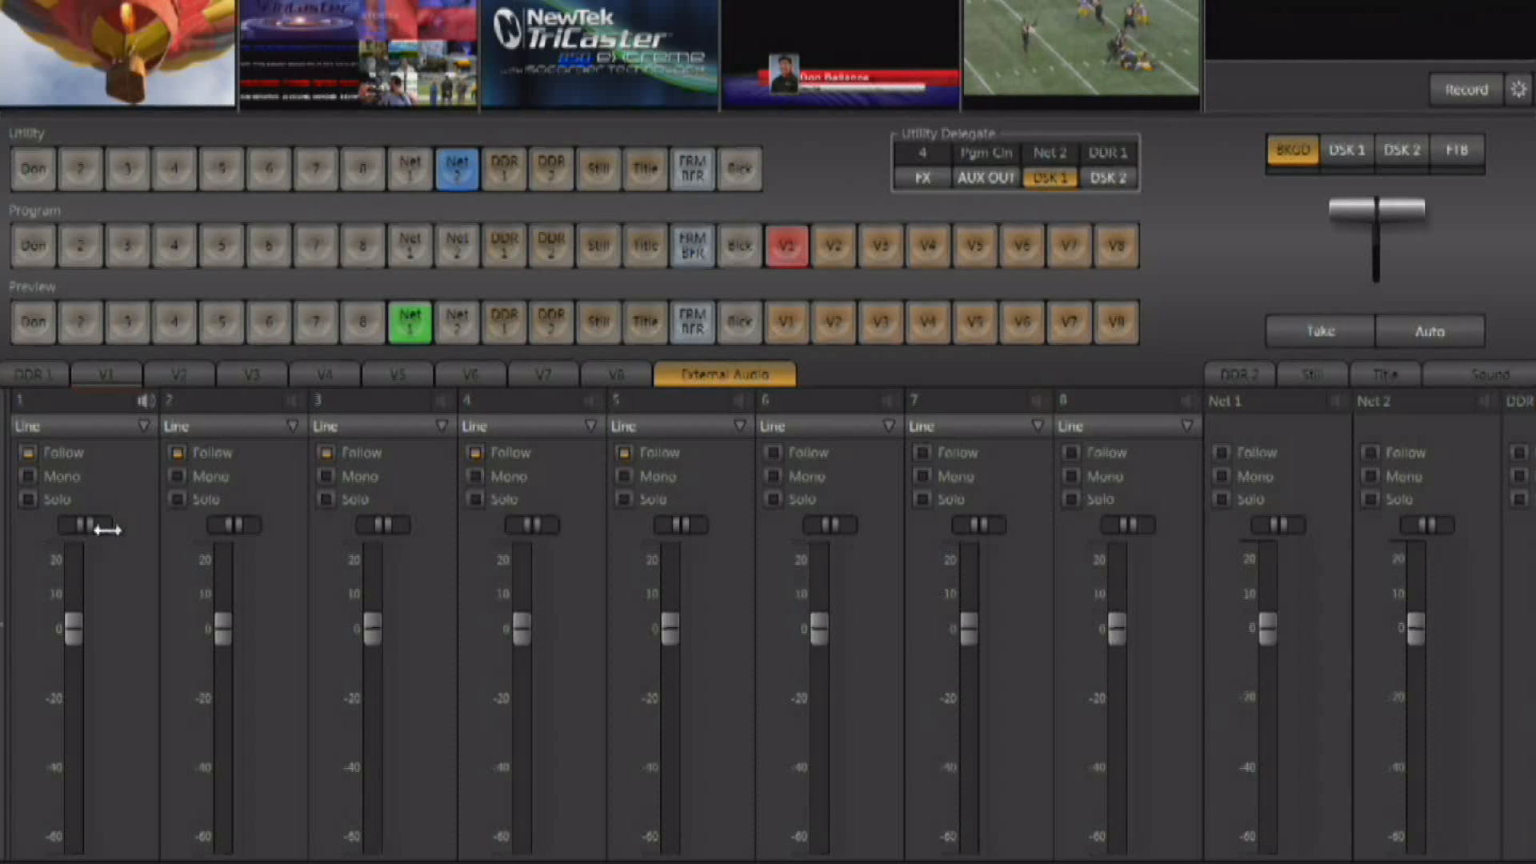
pyautogui.moveTo(47, 524)
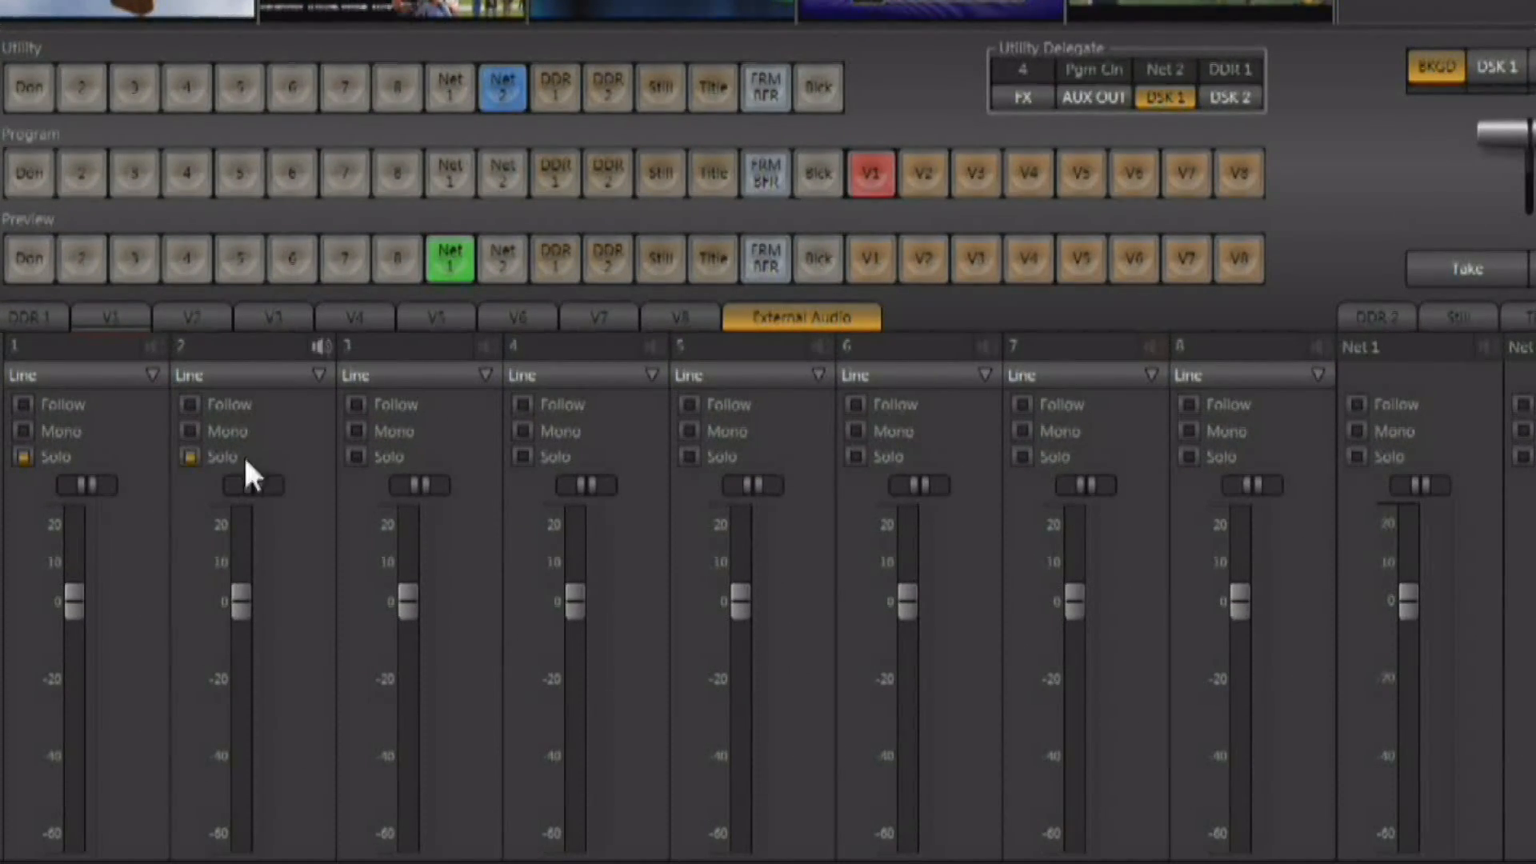
# Step: Open the internal mixer's Aux output source list, currently set to All
pyautogui.click(524, 457)
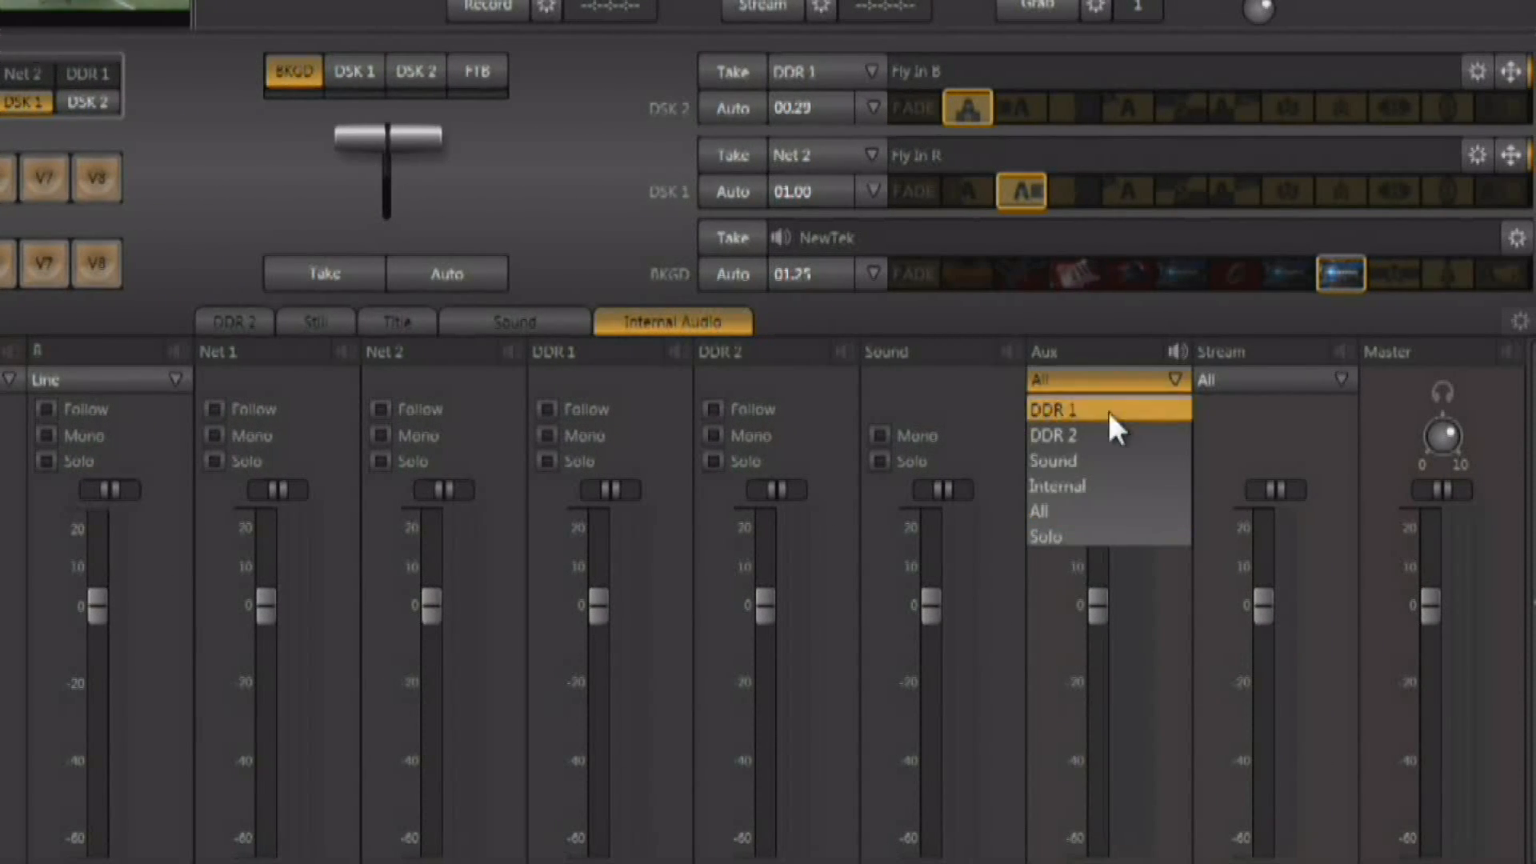
# Step: Set the Aux output source to Solo
pyautogui.click(1047, 536)
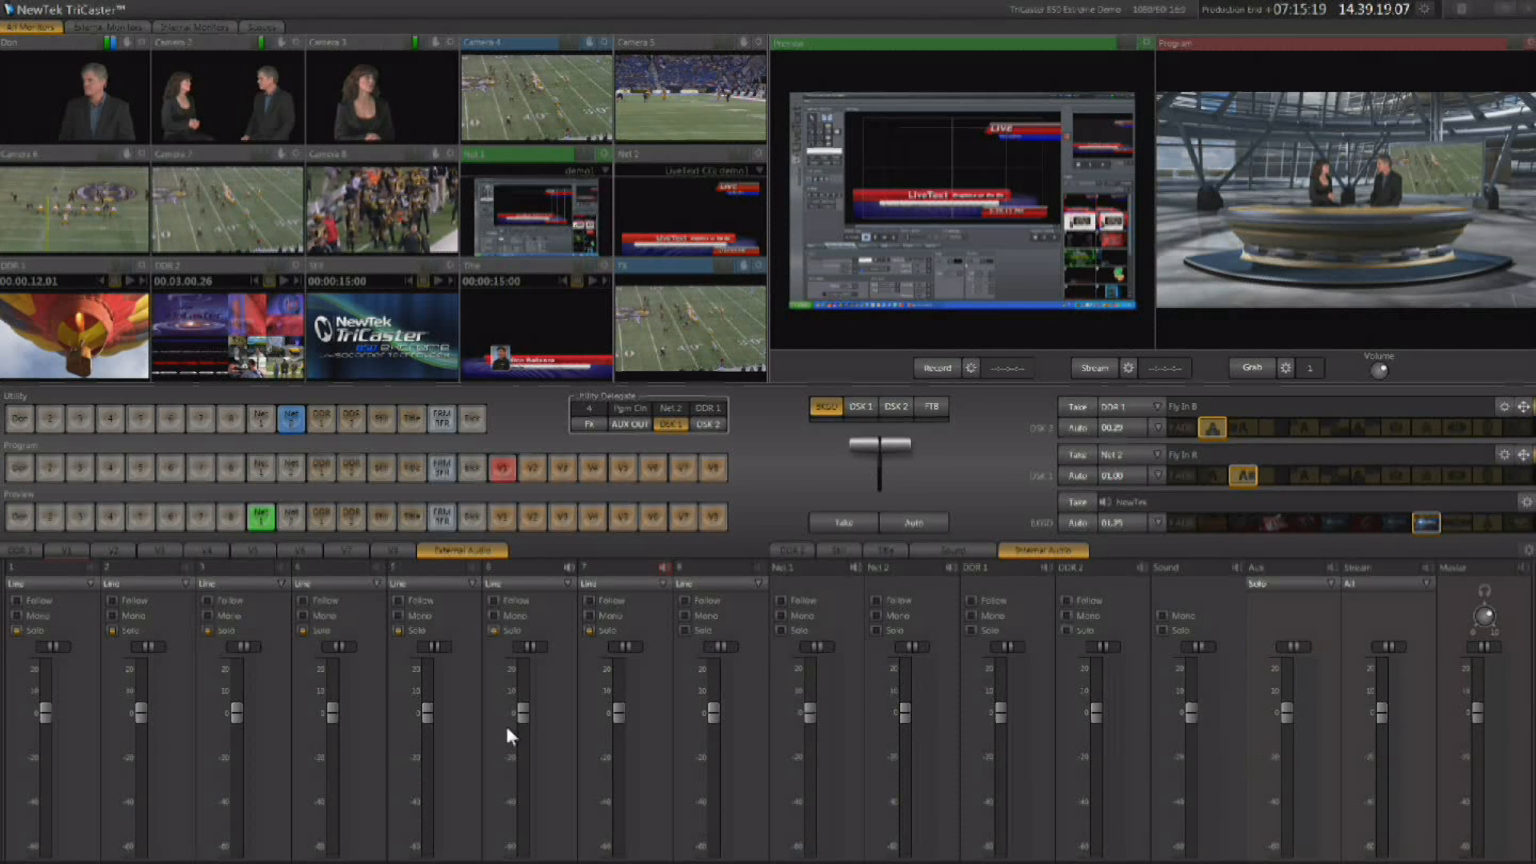
pyautogui.moveTo(1248, 730)
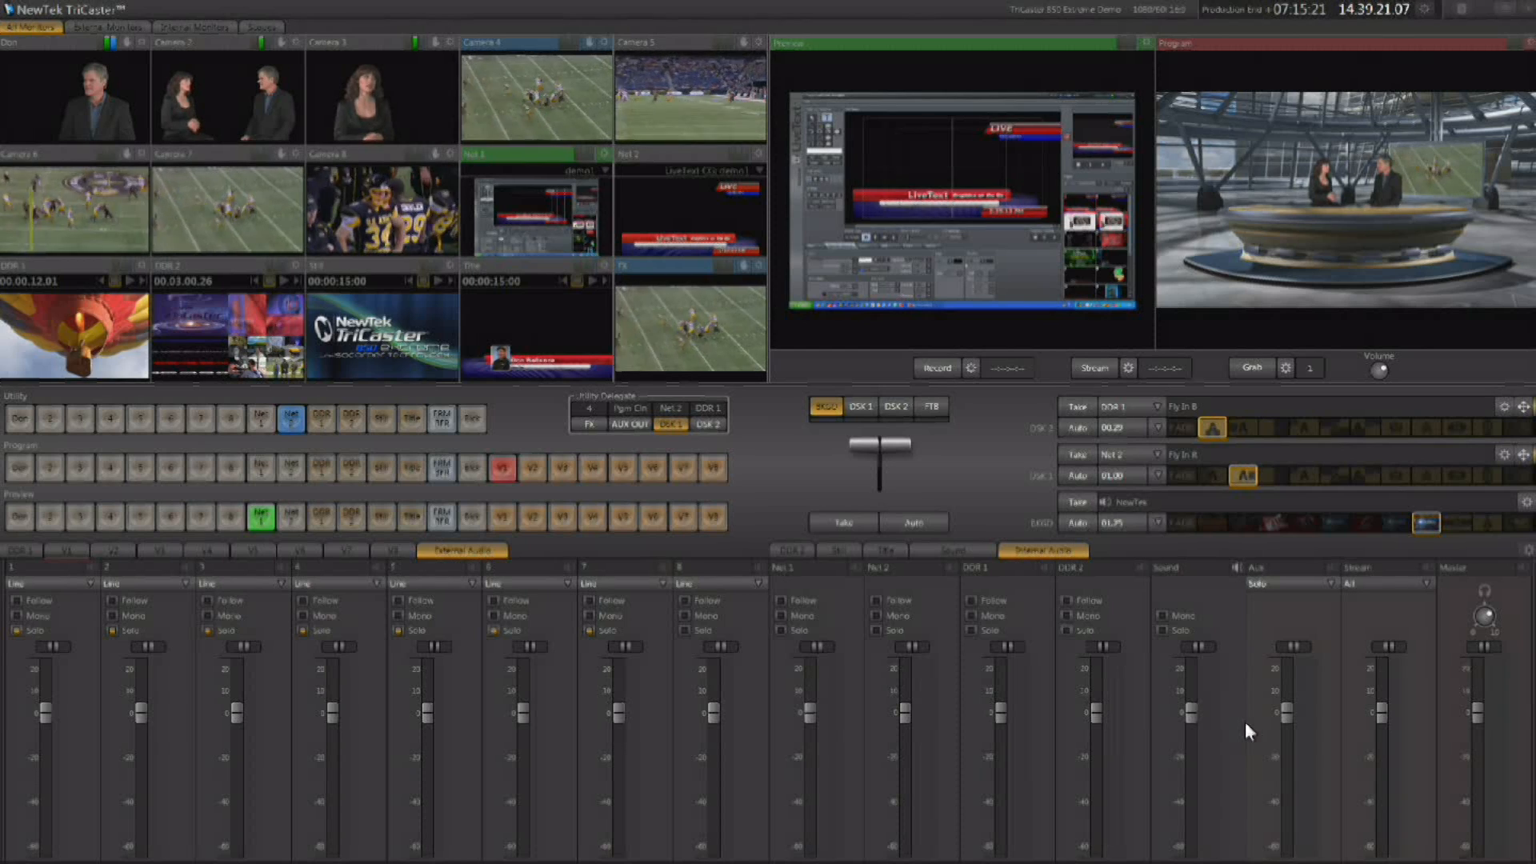
pyautogui.moveTo(1139, 786)
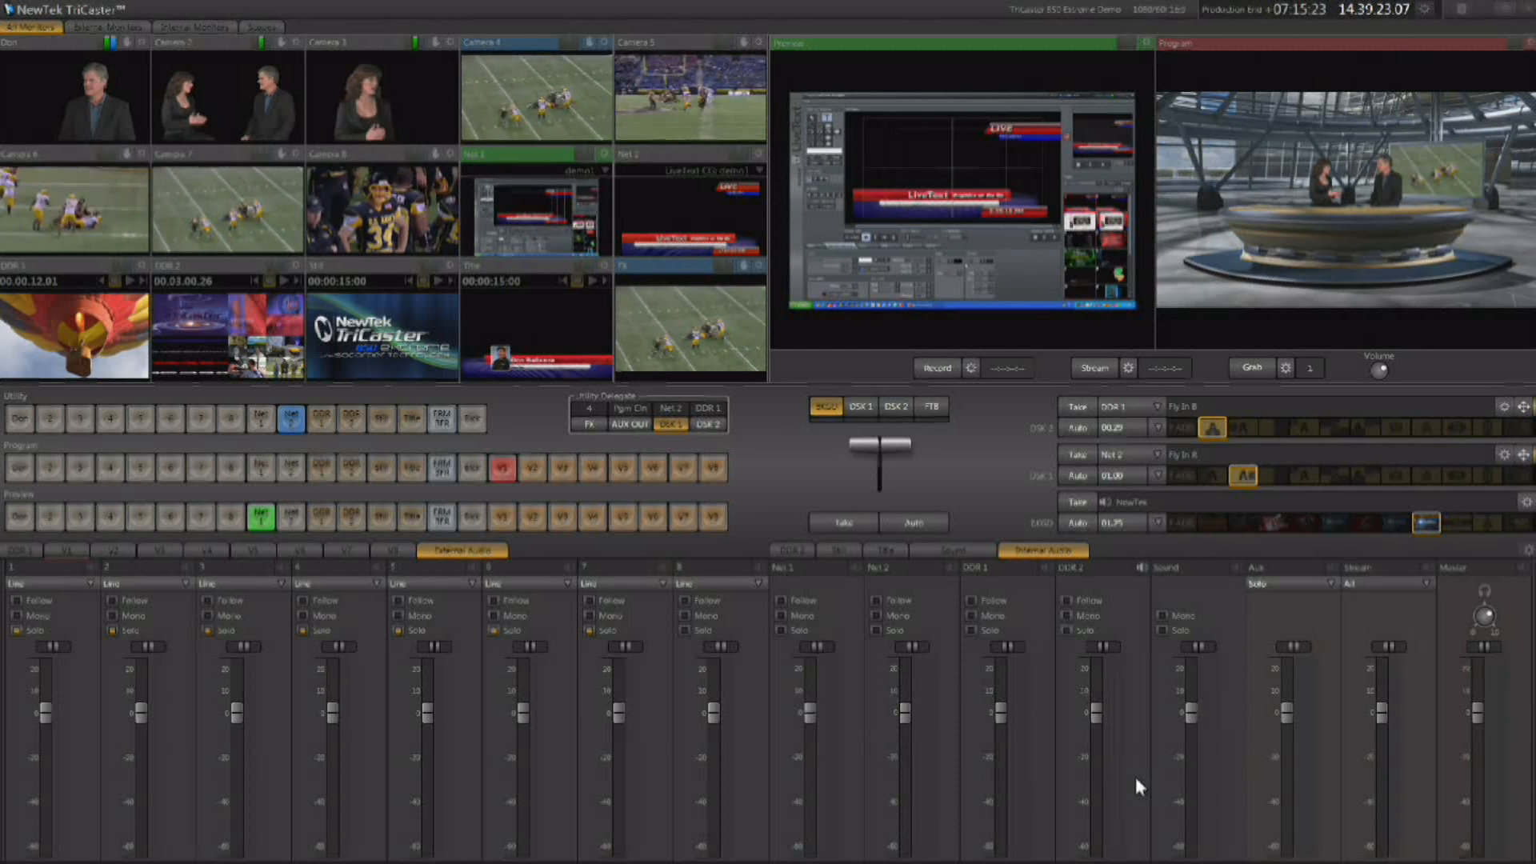